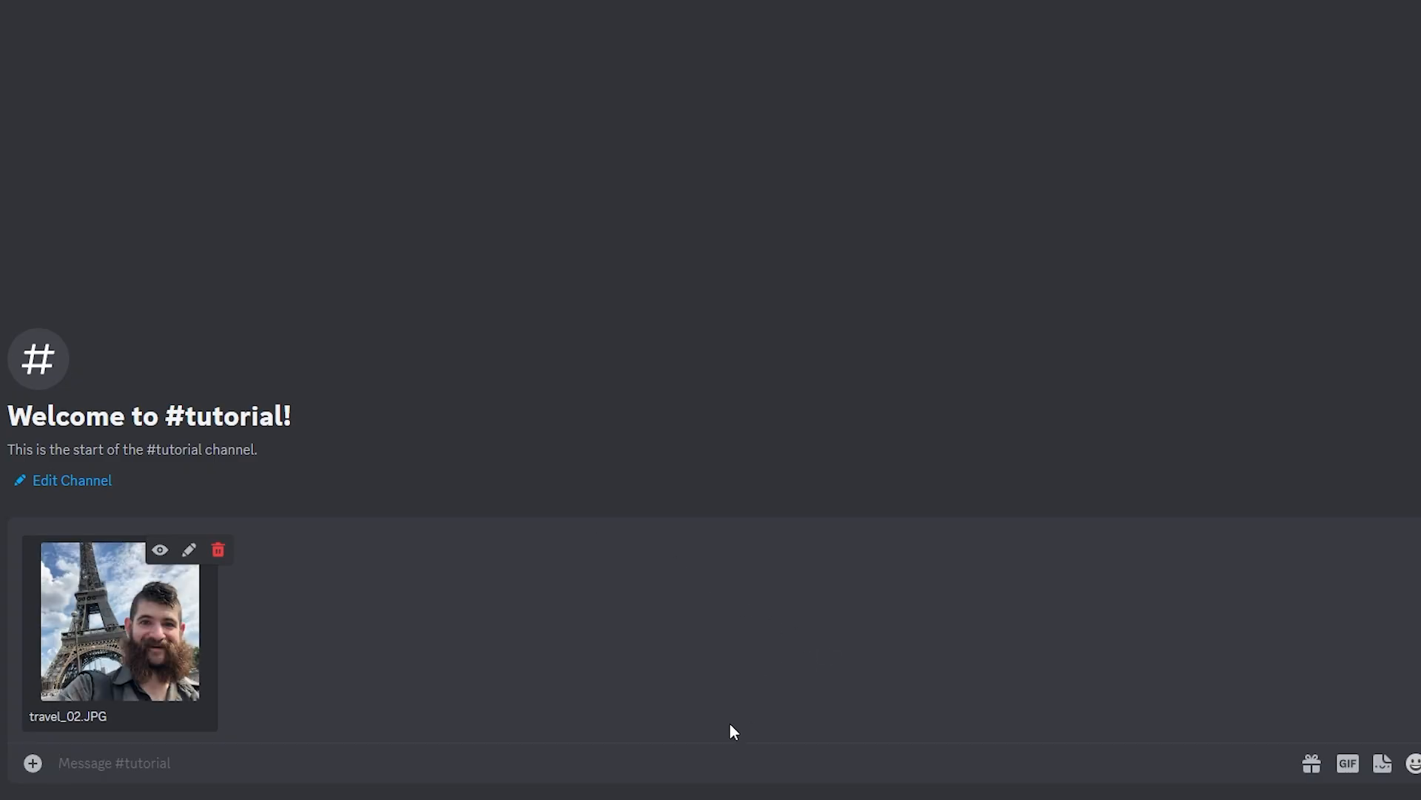
- Imagine a new Midjourney image from the uploaded selfie's link with --v 5.1
right_click(119, 634)
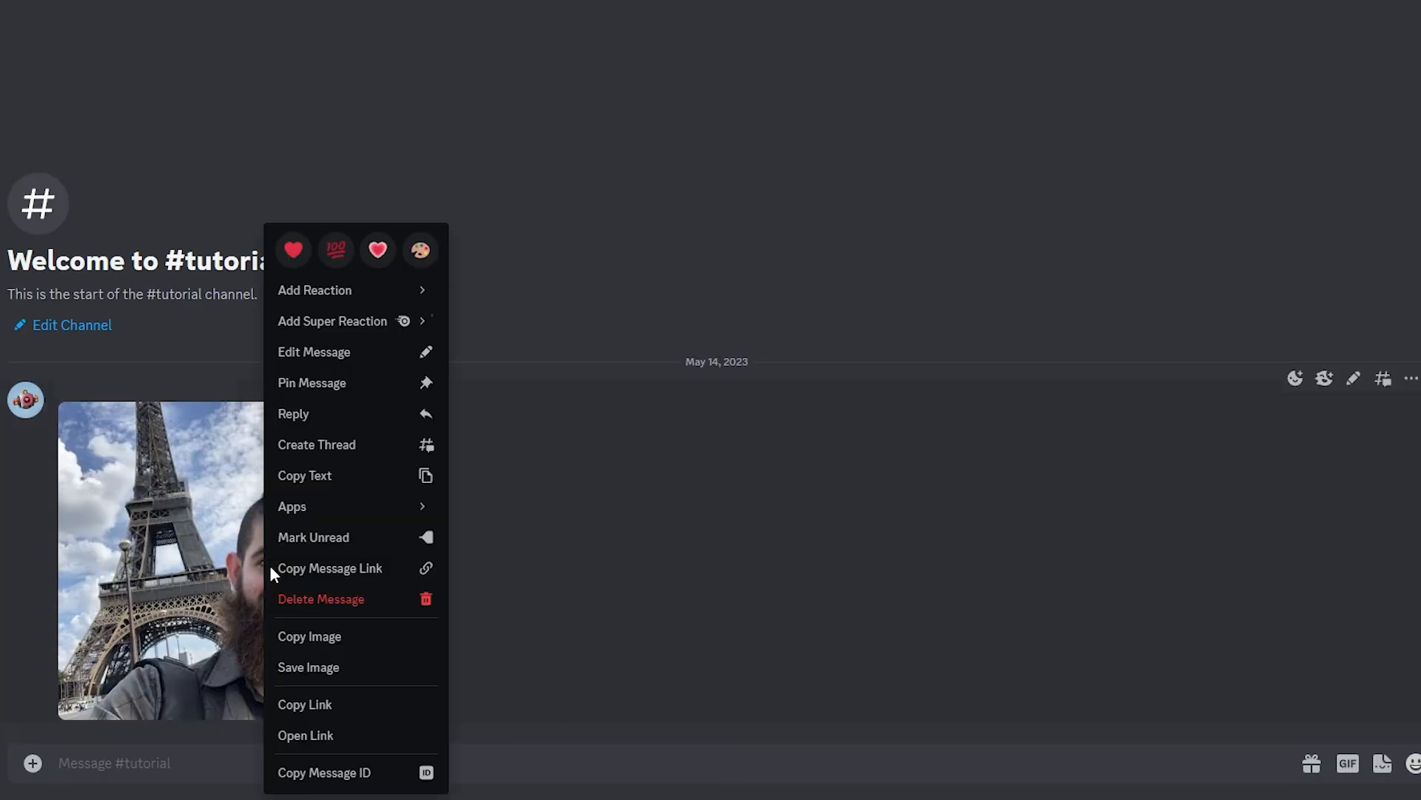
text(/ima)
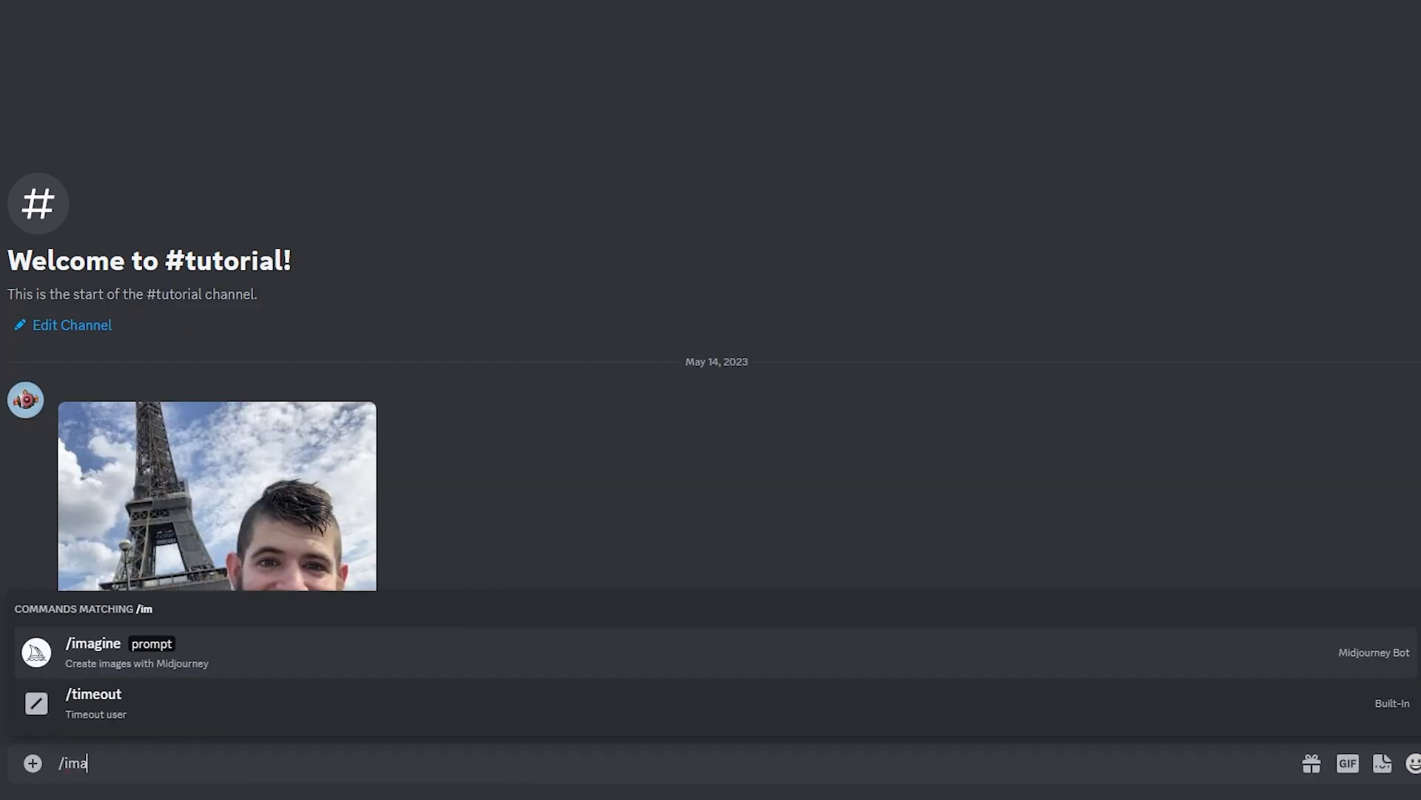
click(98, 645)
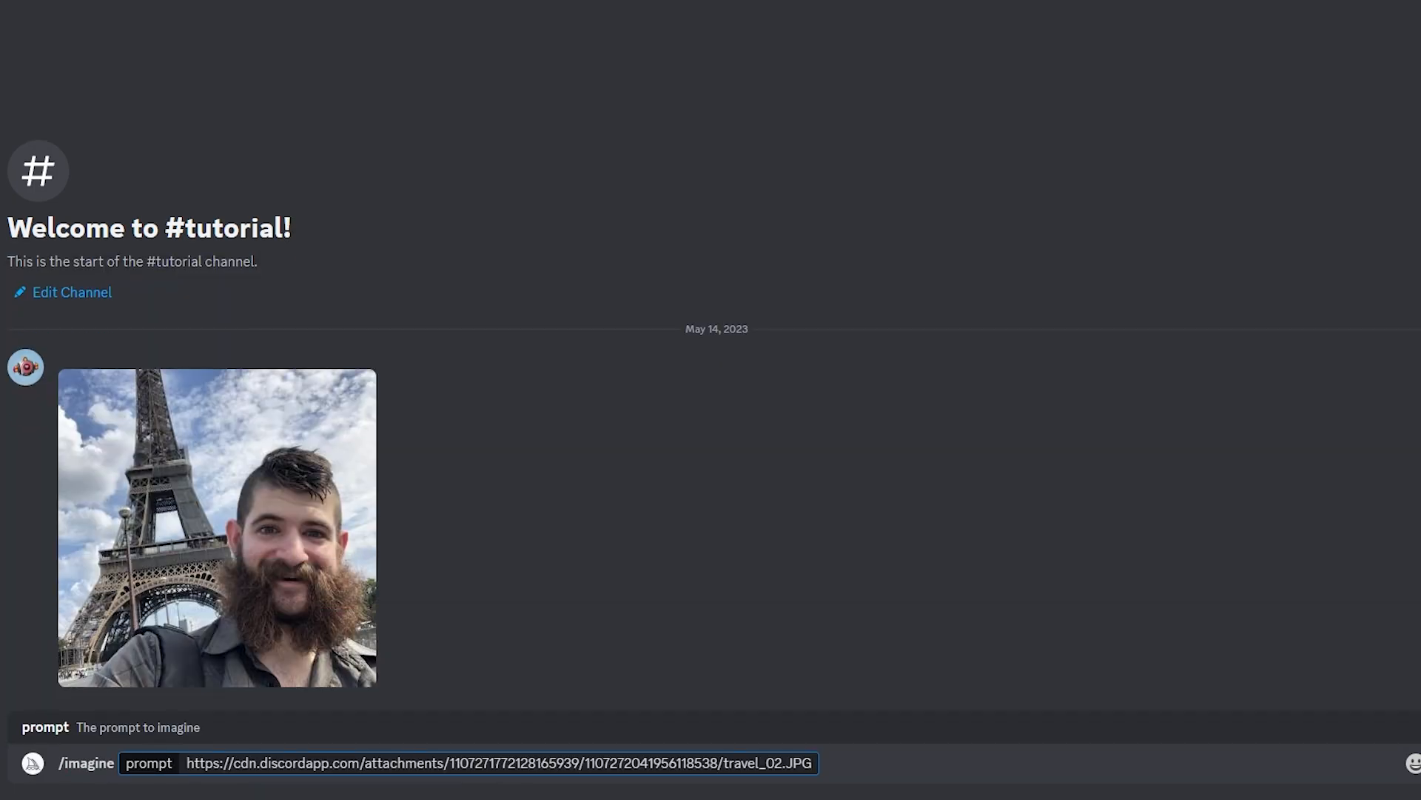
text(--v 5.1)
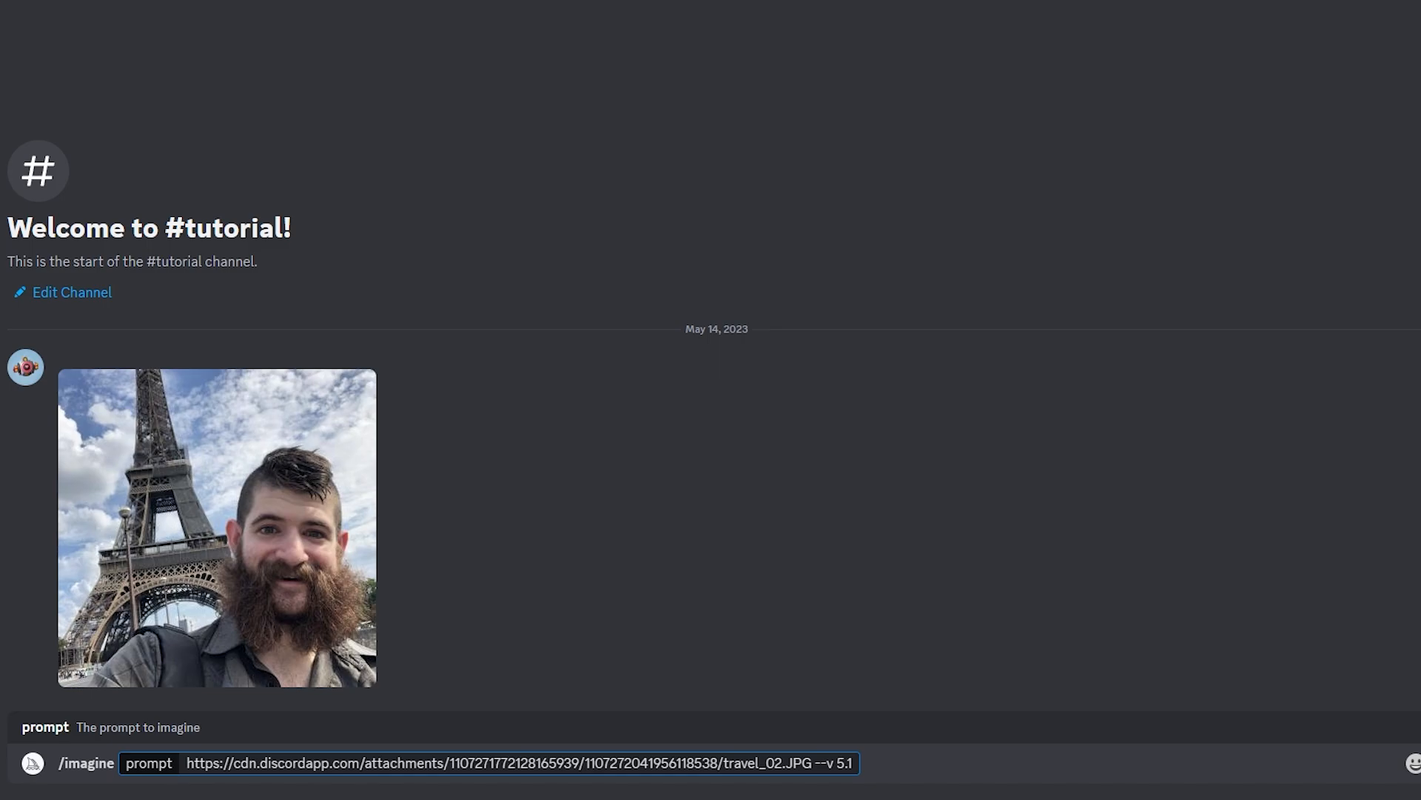
key(Enter)
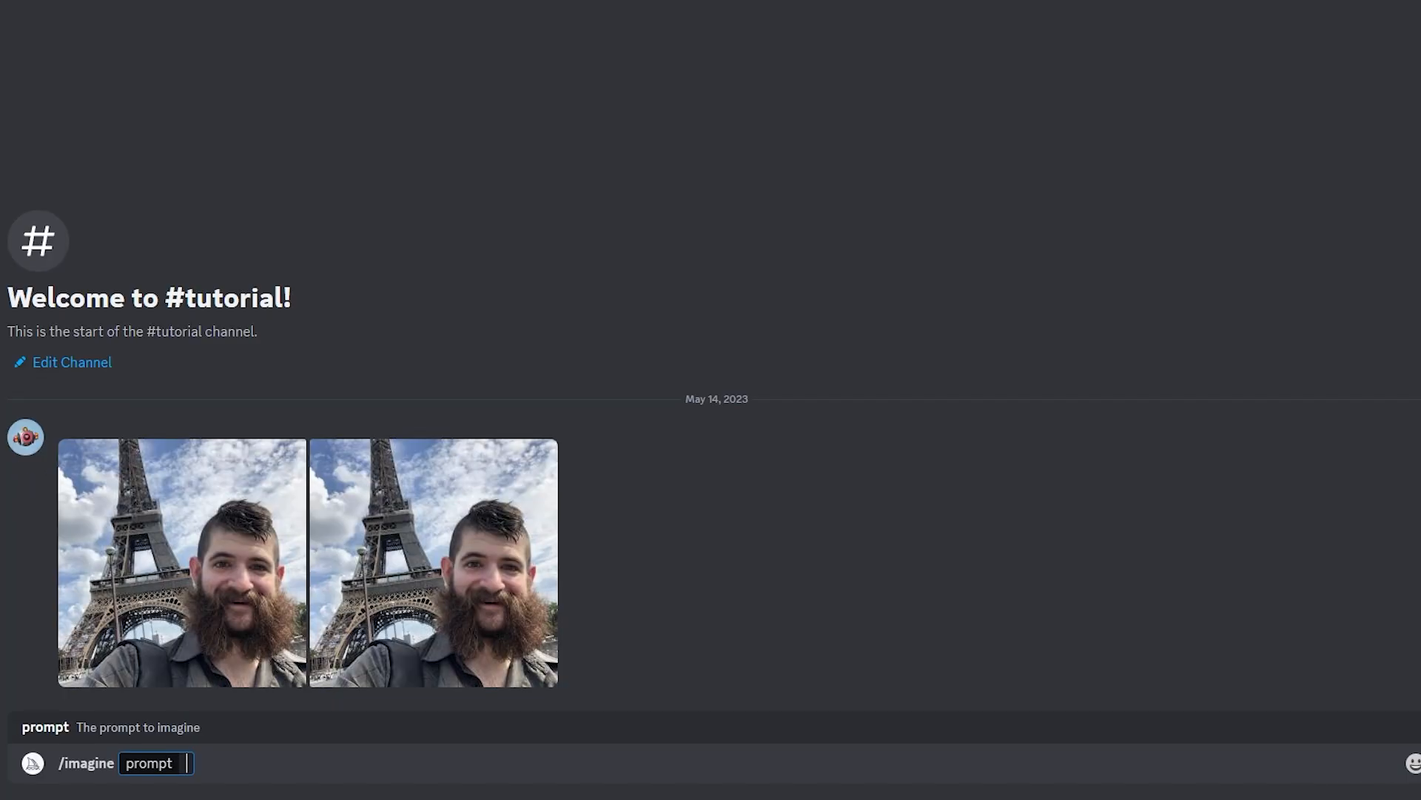
- Add the two image.png links and -c 70 --v parameters to the imagine prompt
key(Enter)
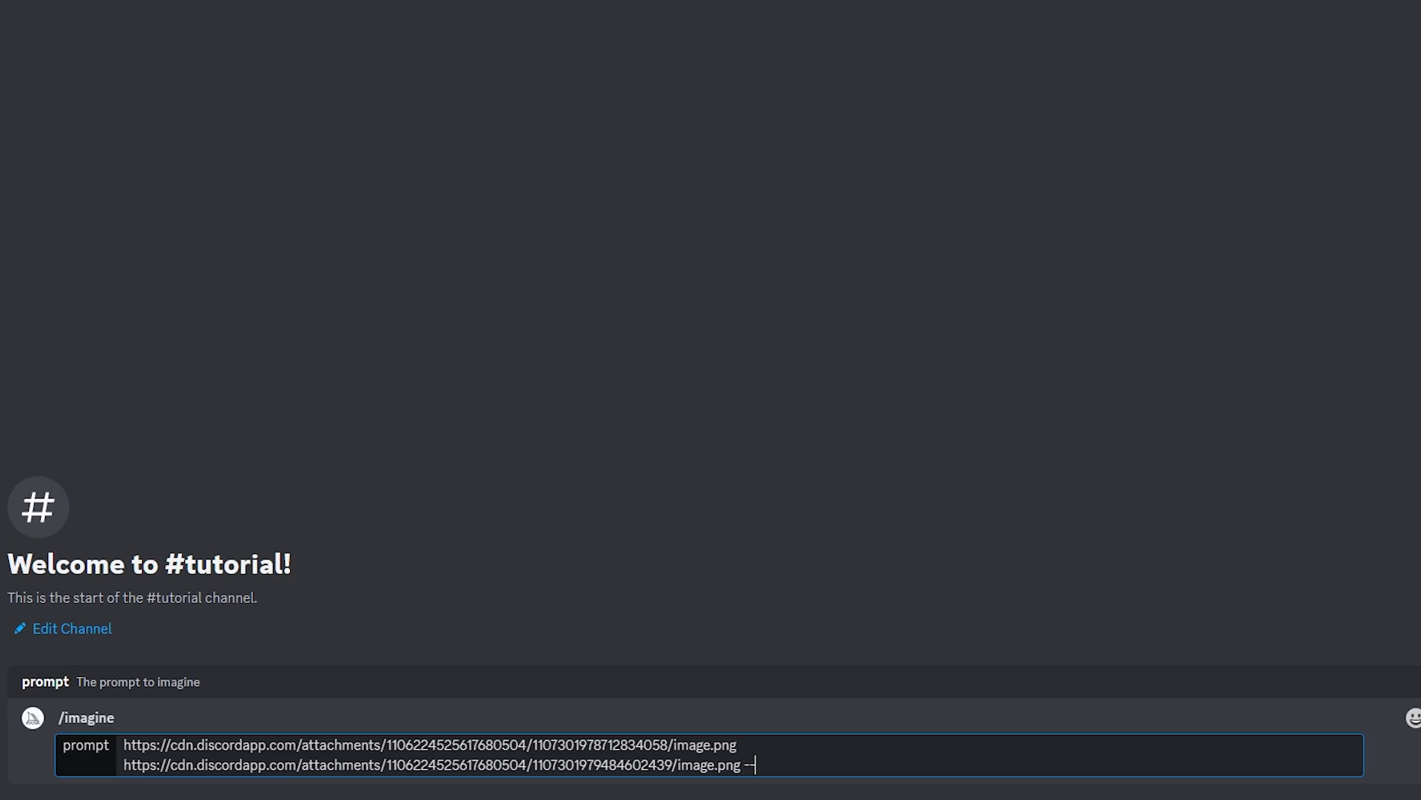
text(-c 70 --v)
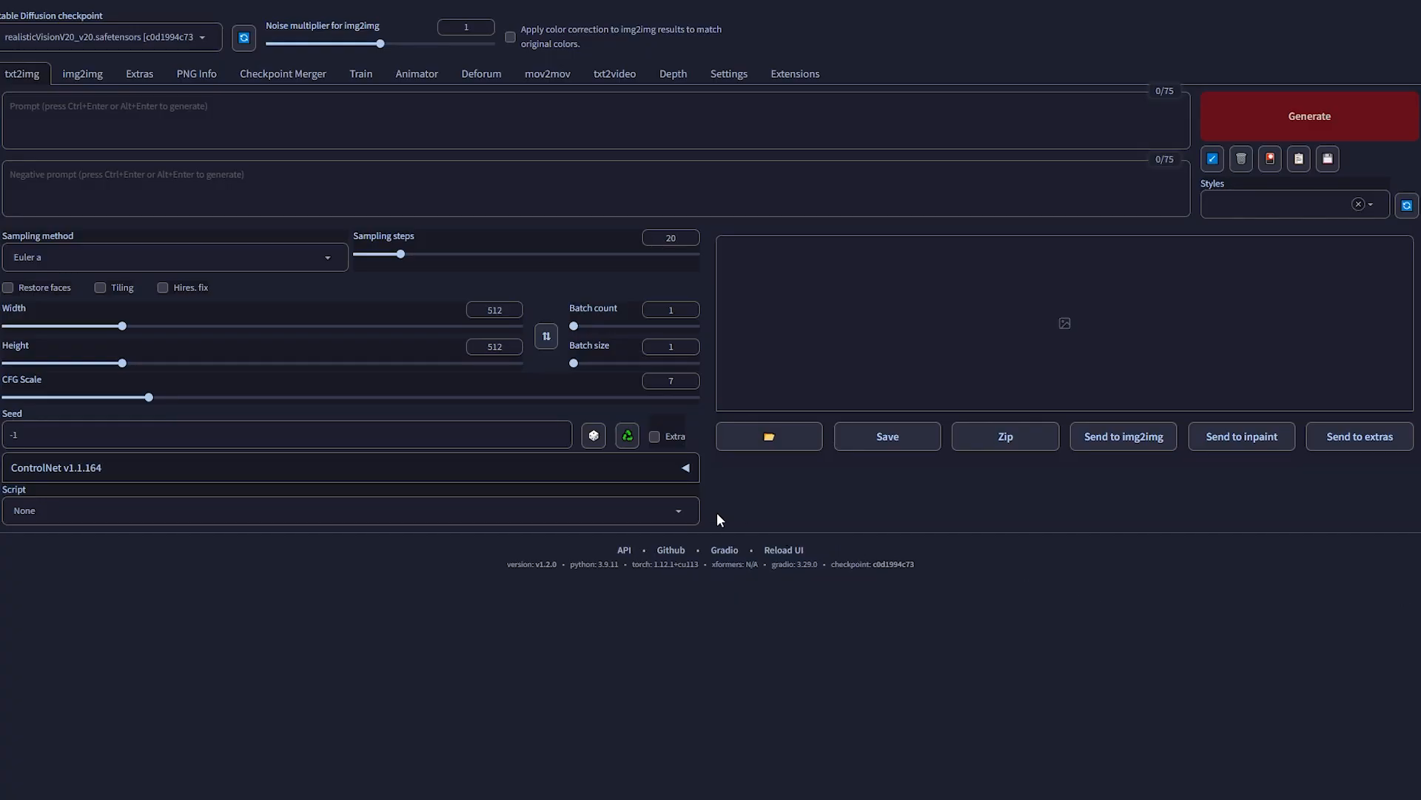
- Enable a ControlNet unit with the reference_only preprocessor and set height to 768
click(685, 467)
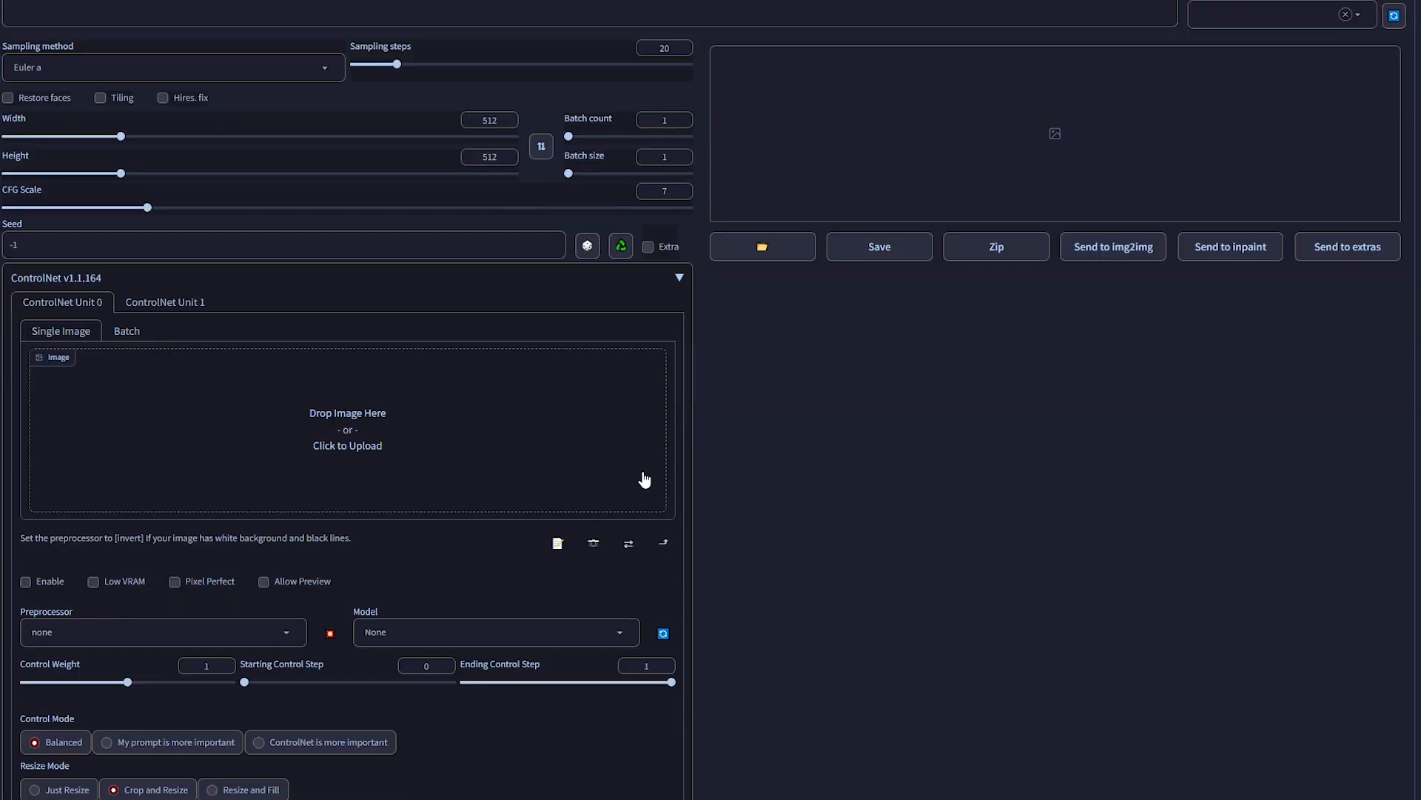
click(162, 630)
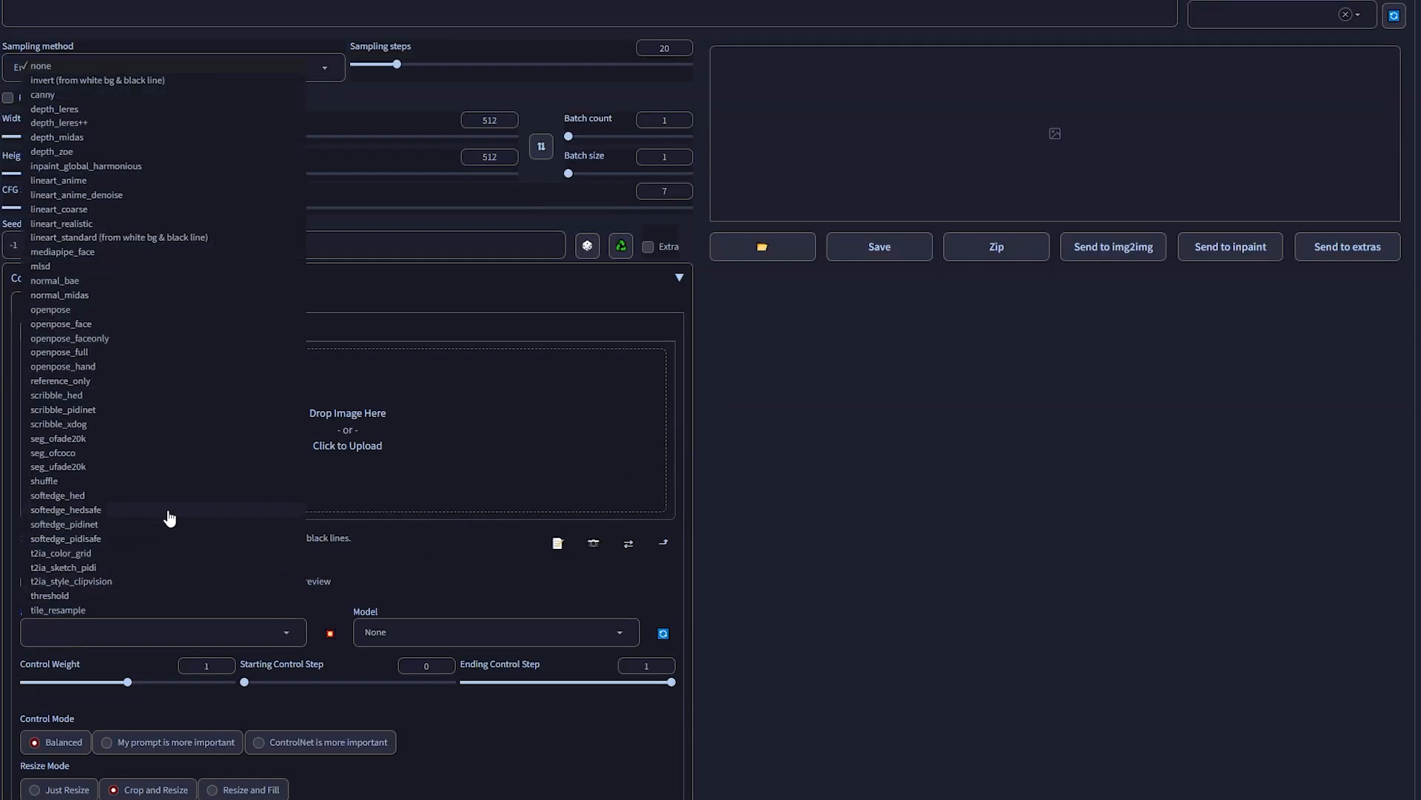
click(61, 380)
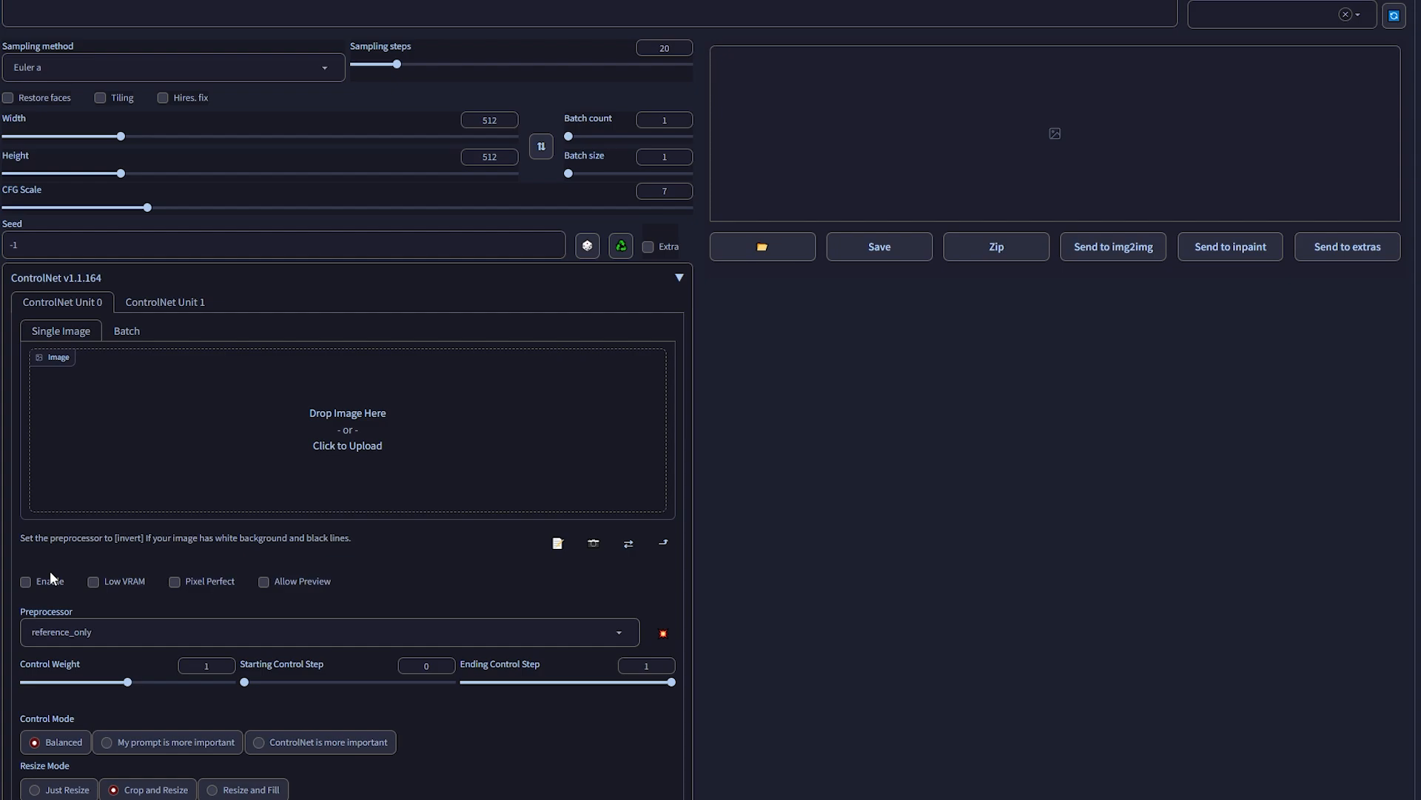
click(26, 580)
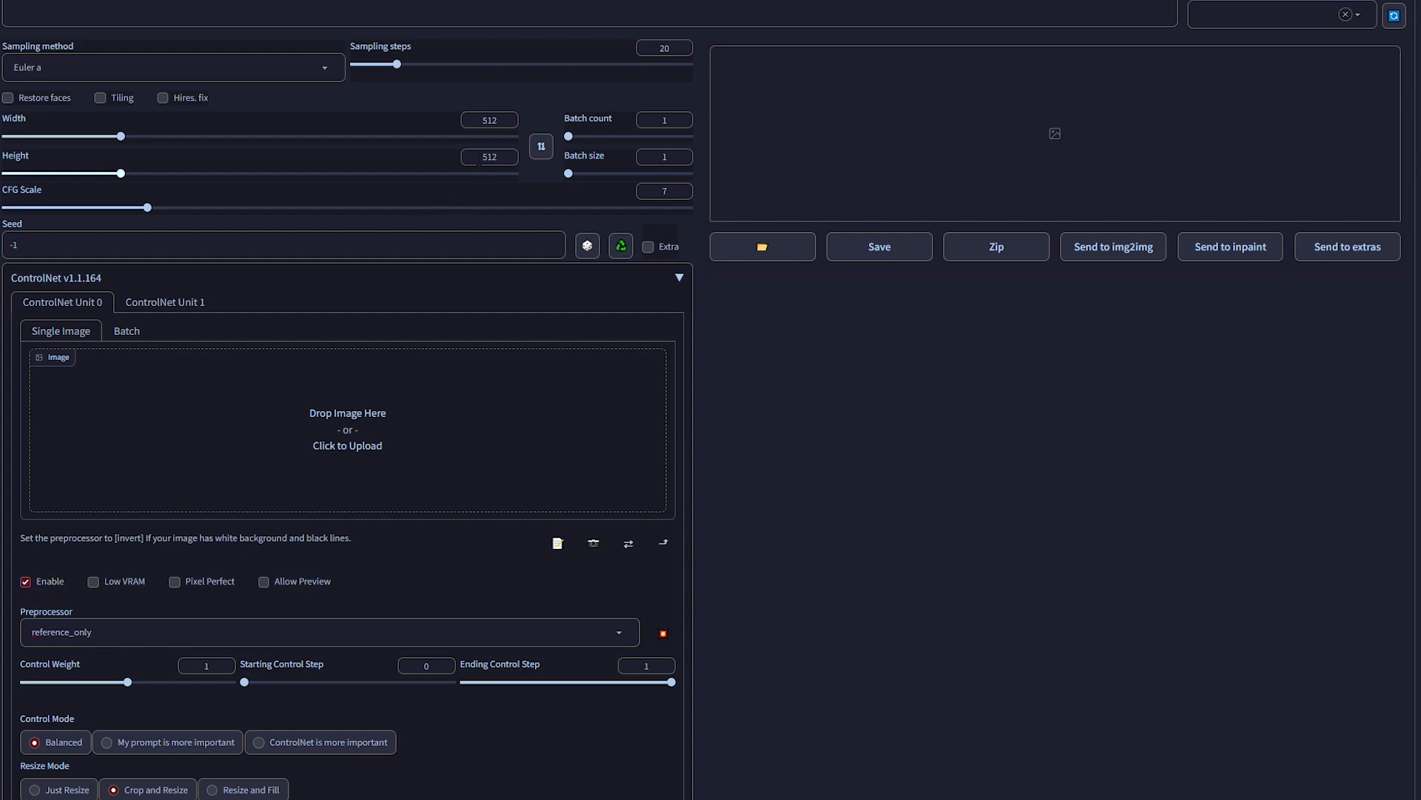
text(768)
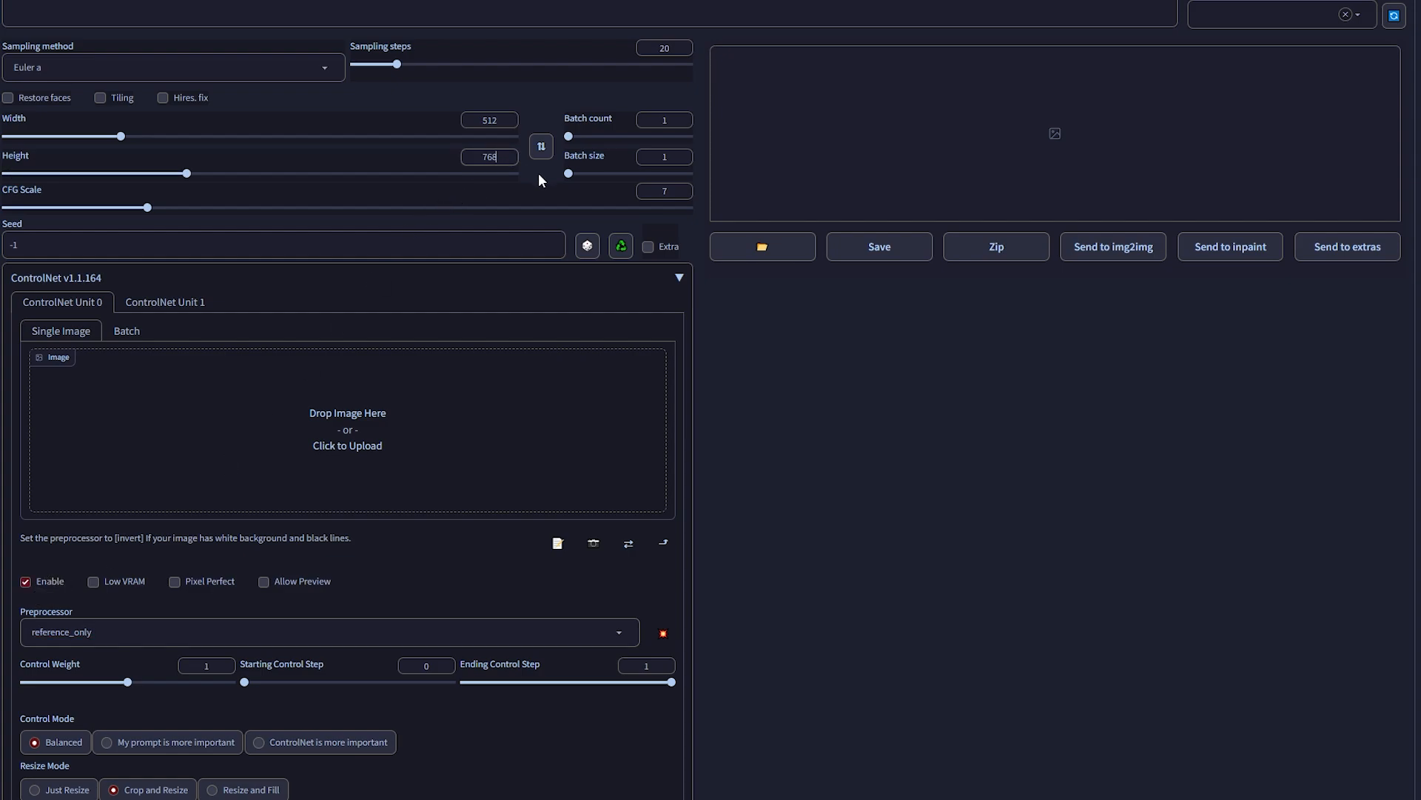
click(347, 432)
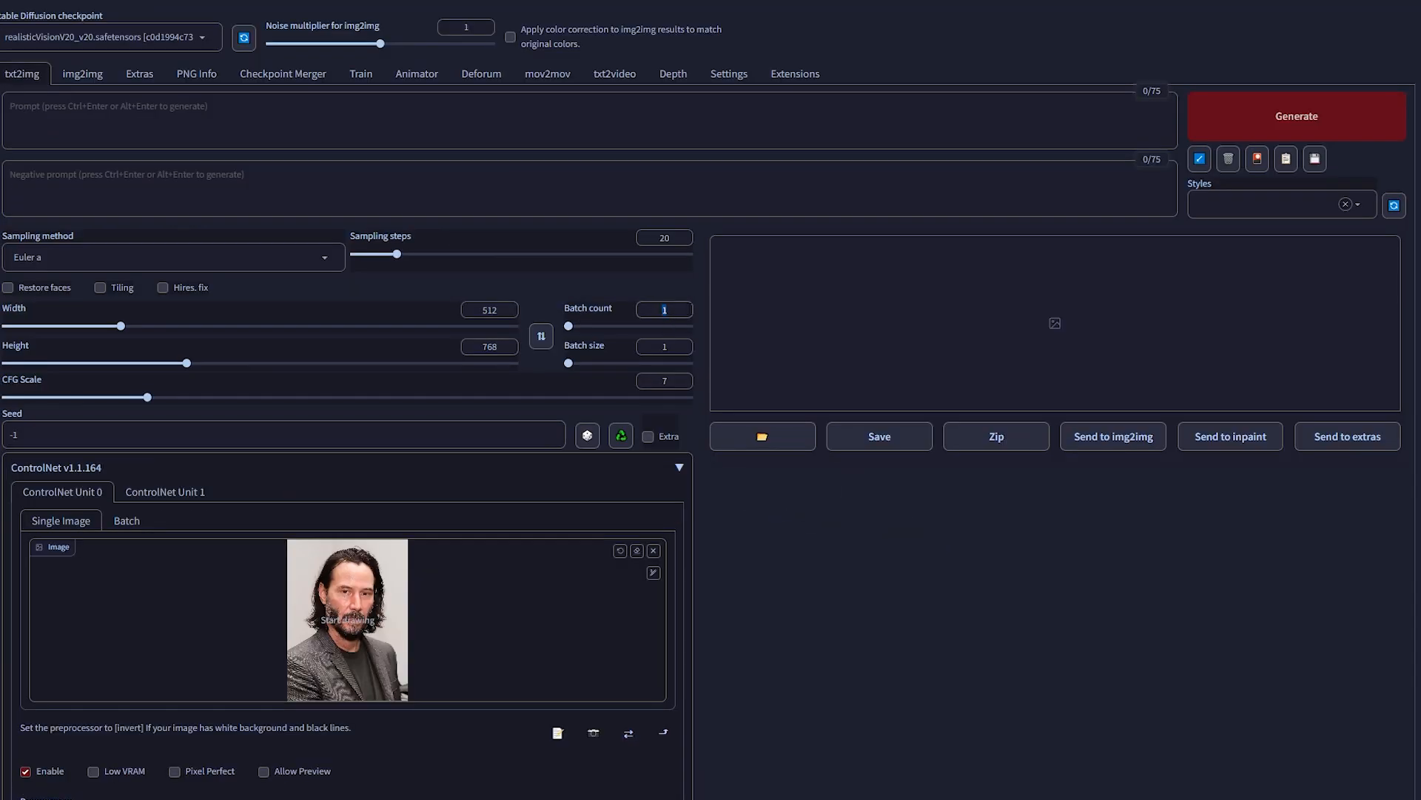
- Generate the batch of three portraits guided by the bearded-man reference photo
click(1297, 115)
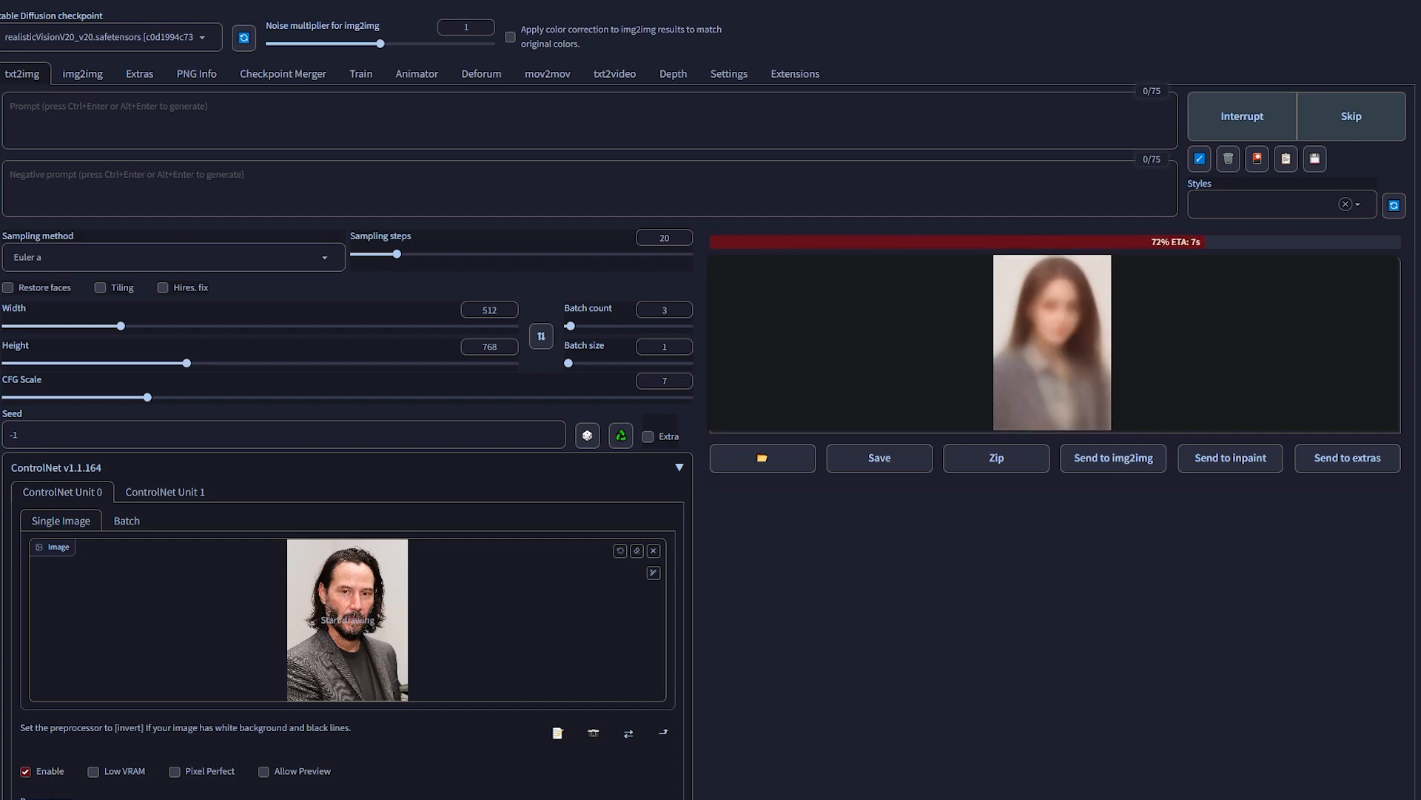
scroll(down, 3)
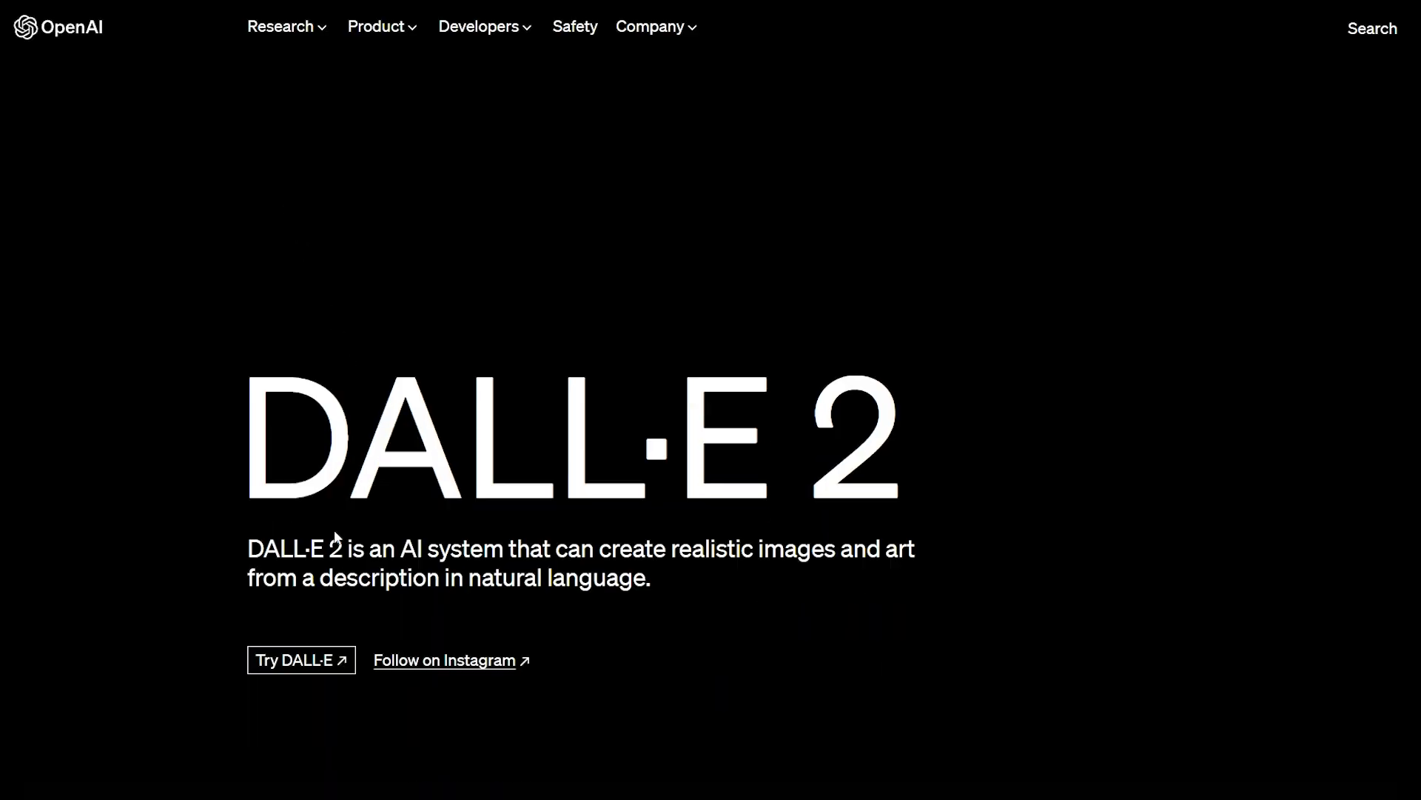
- Upload the orange cat photo to DALL-E and keep its square crop
click(300, 661)
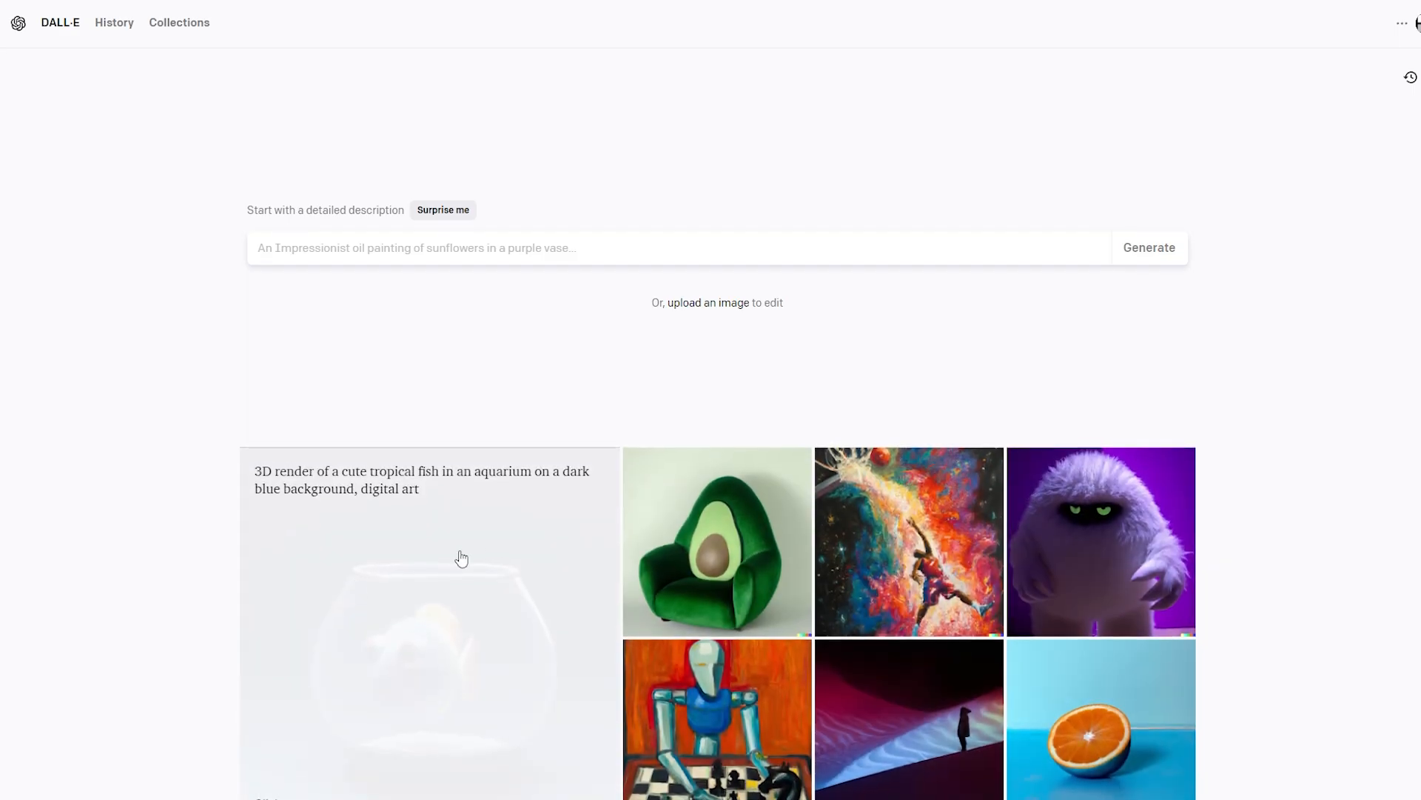
click(708, 302)
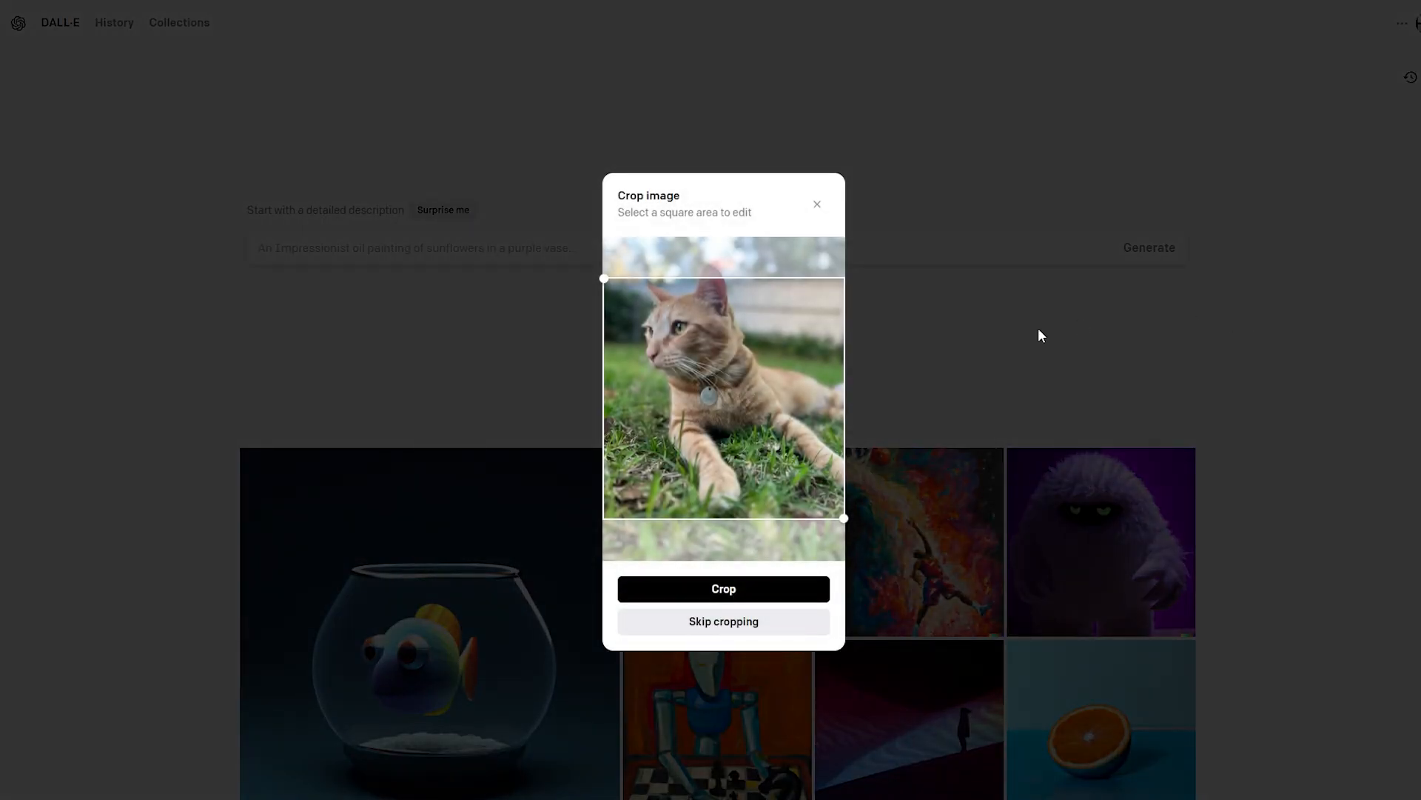
click(724, 589)
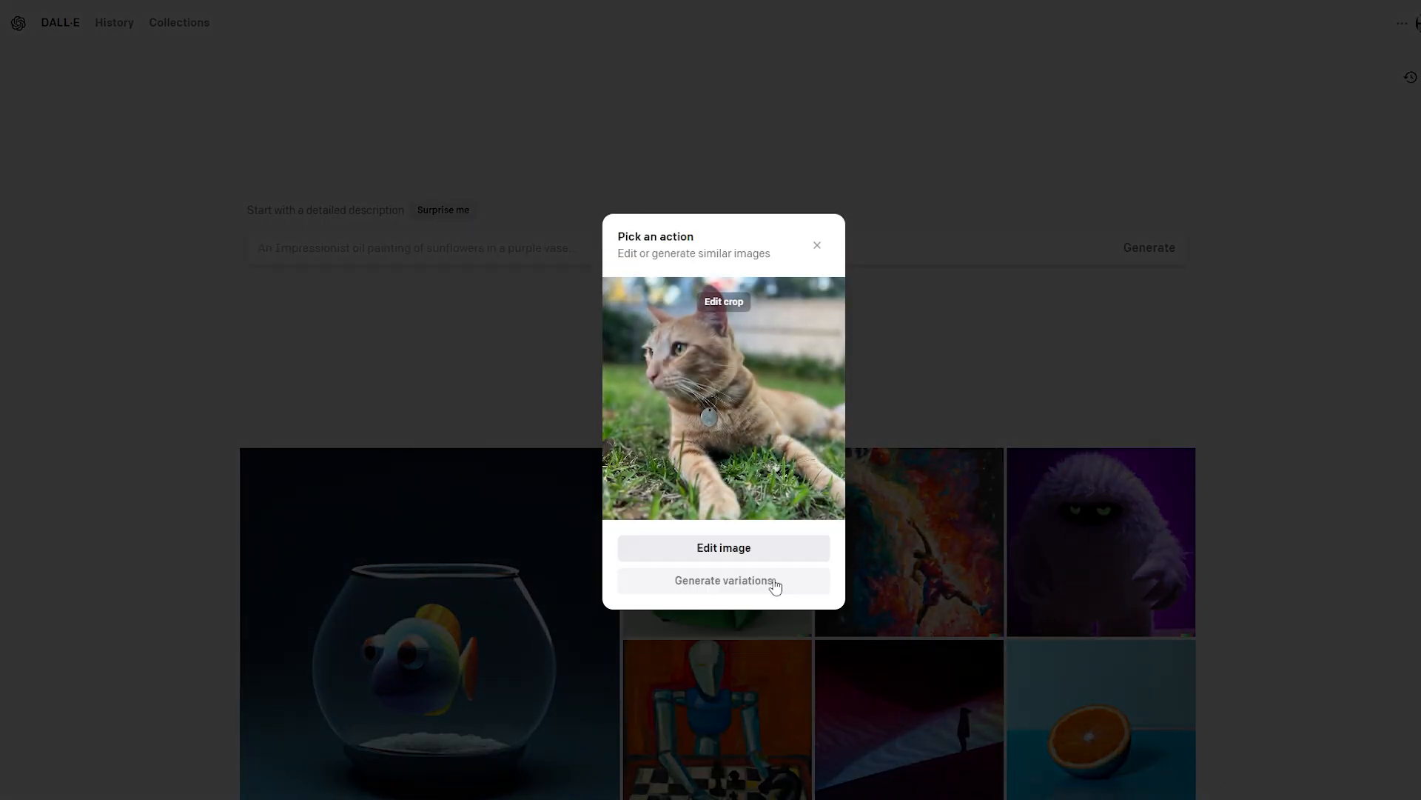